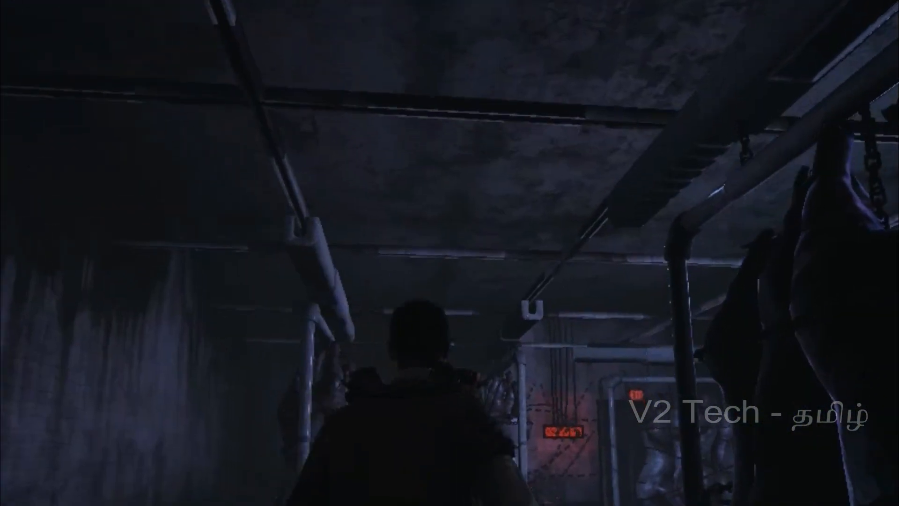
mouse_move(449, 253)
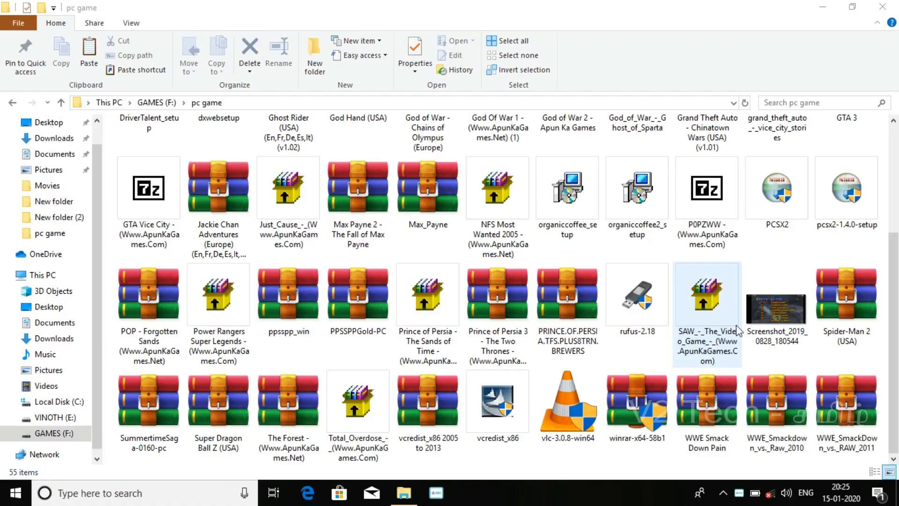
Launch the SAW_-_The_Video_Game self-extracting archive, opening WinRAR with destination F:\pc game
left_click(358, 401)
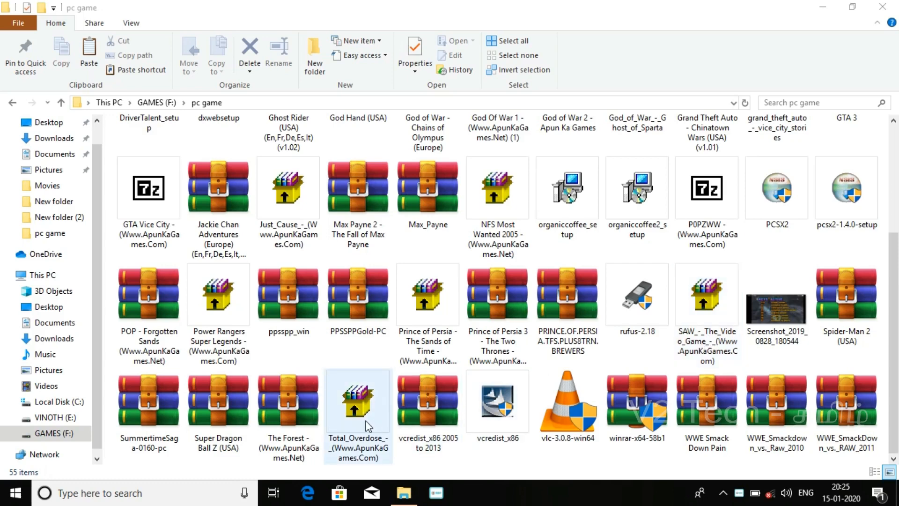
left_click(637, 401)
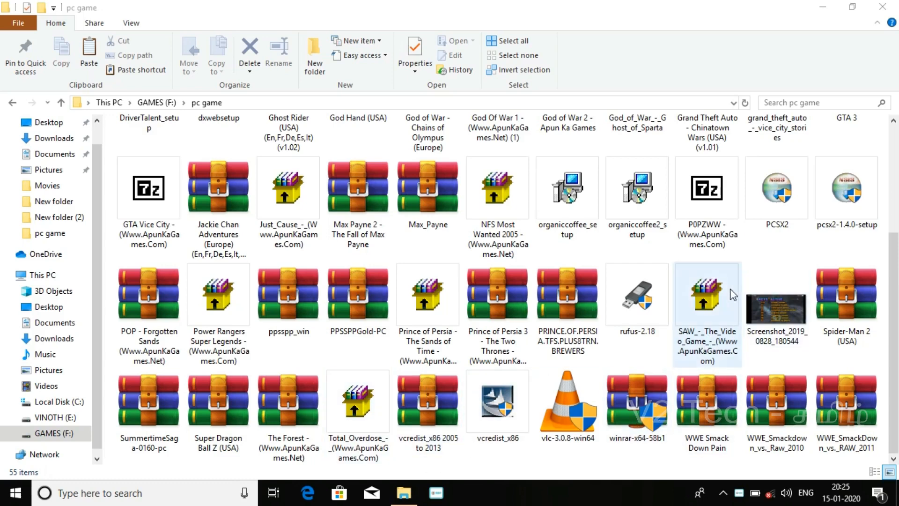
left_click(707, 294)
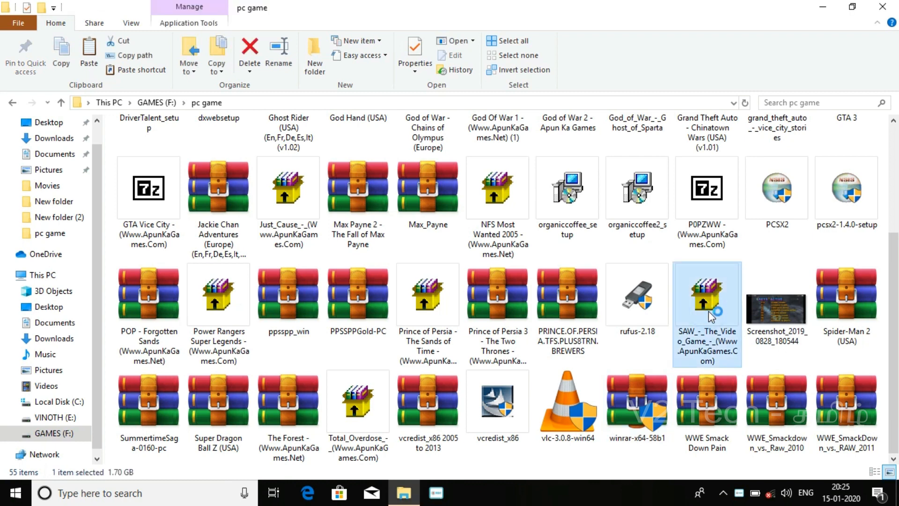
double_click(706, 294)
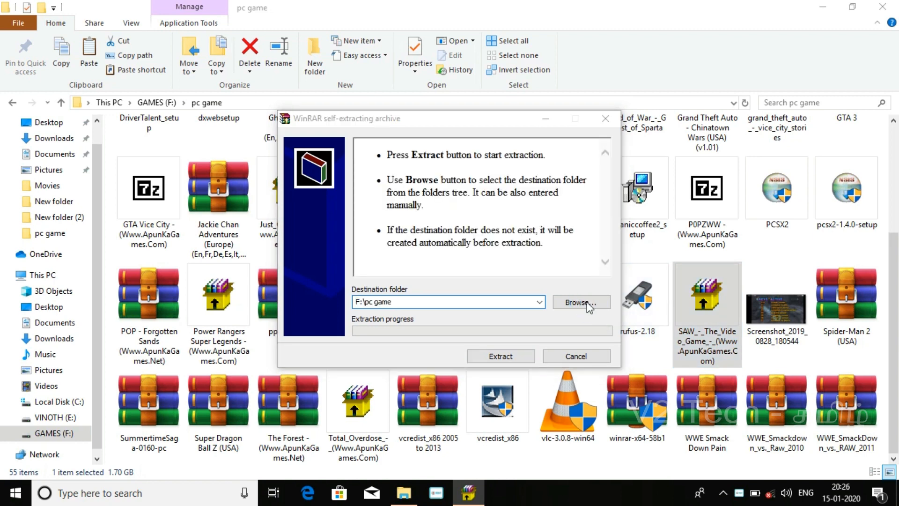
Change the WinRAR destination to F:\ and extract the SAW archive there
left_click(580, 302)
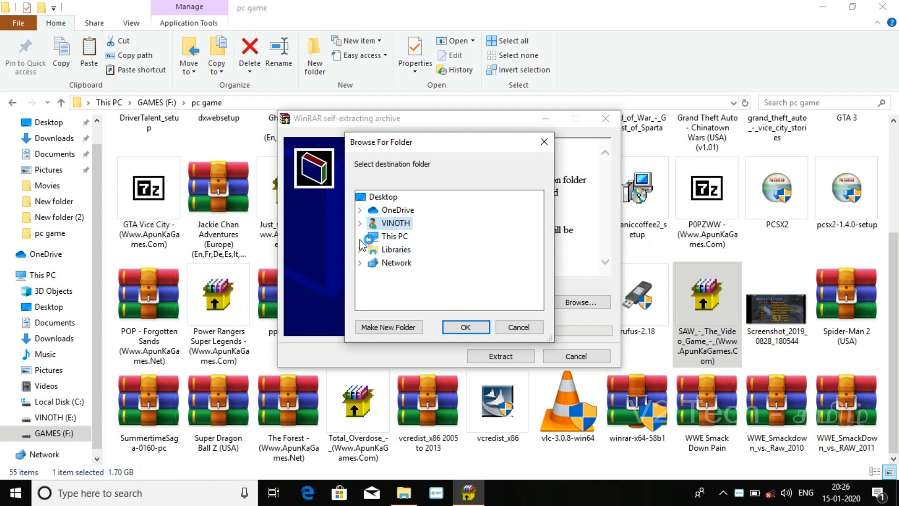
left_click(359, 236)
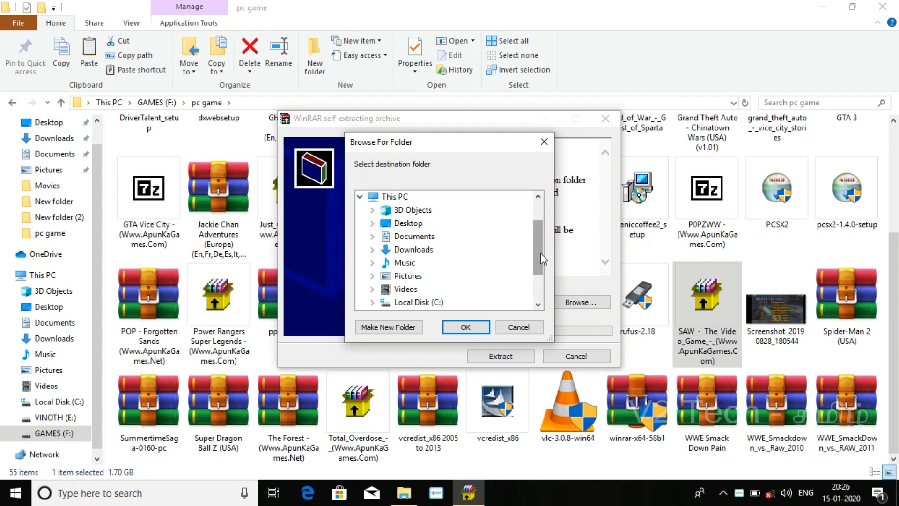
scroll("down", 3)
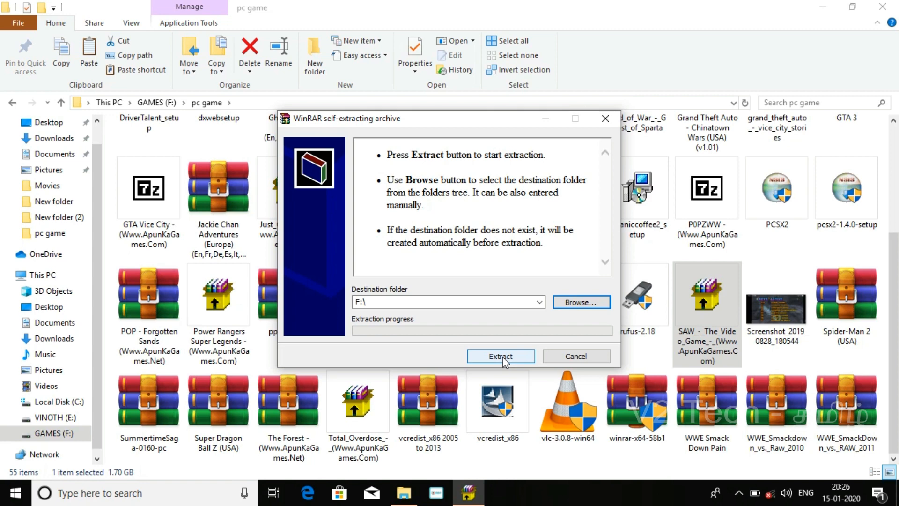
left_click(500, 355)
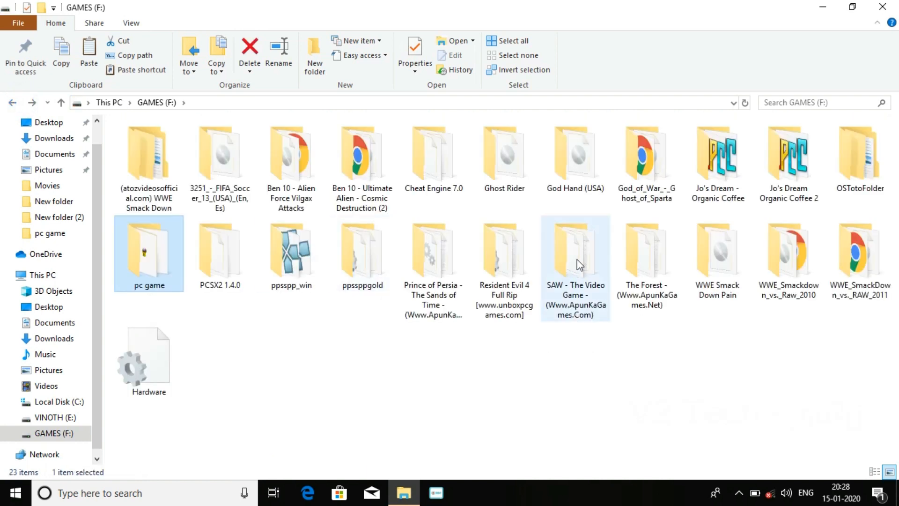
Open the 'SAW - The Video Game' folder and run its setup application
left_click(575, 264)
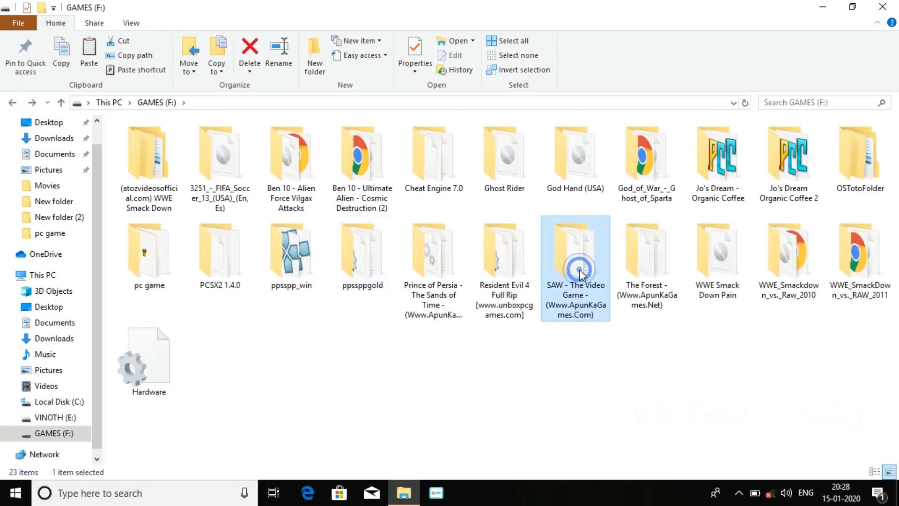
double_click(575, 258)
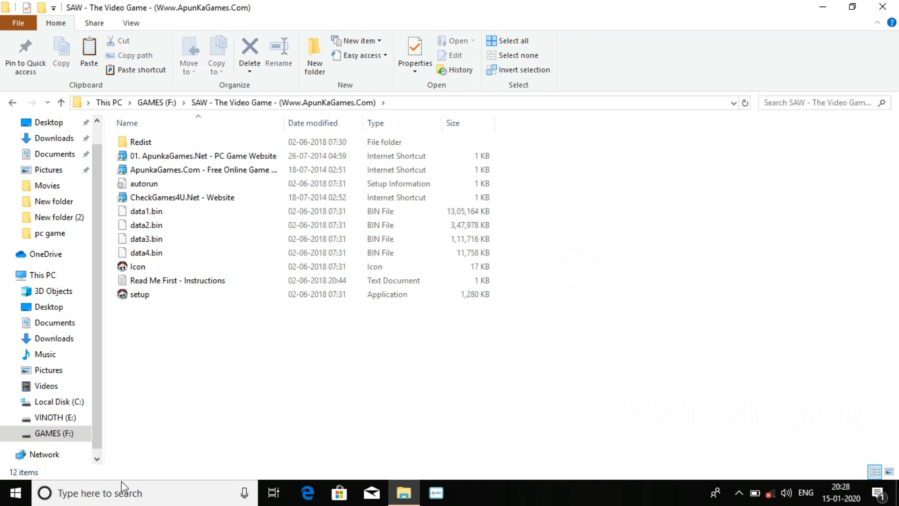
left_click(138, 294)
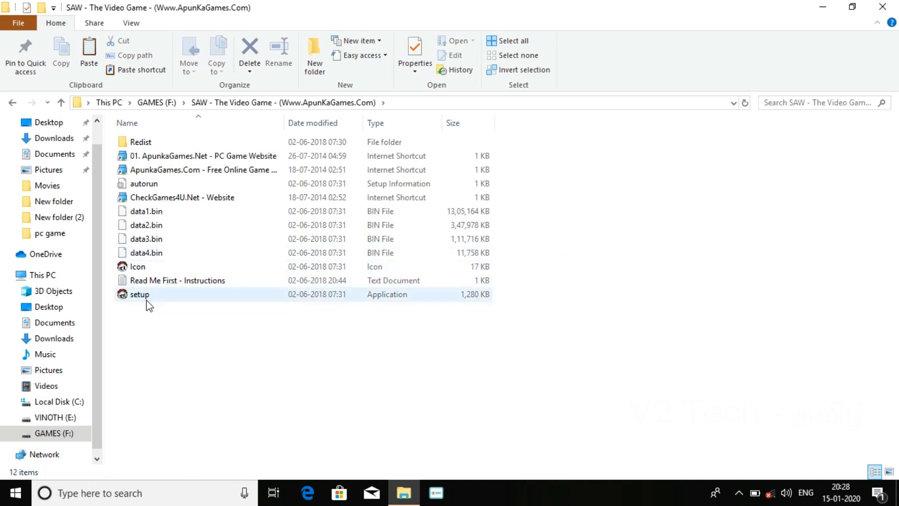
left_click(139, 294)
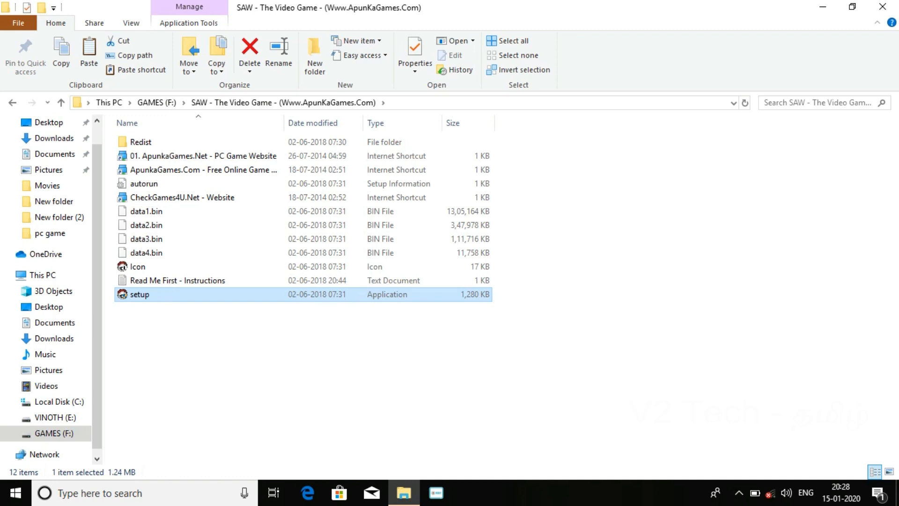
double_click(138, 294)
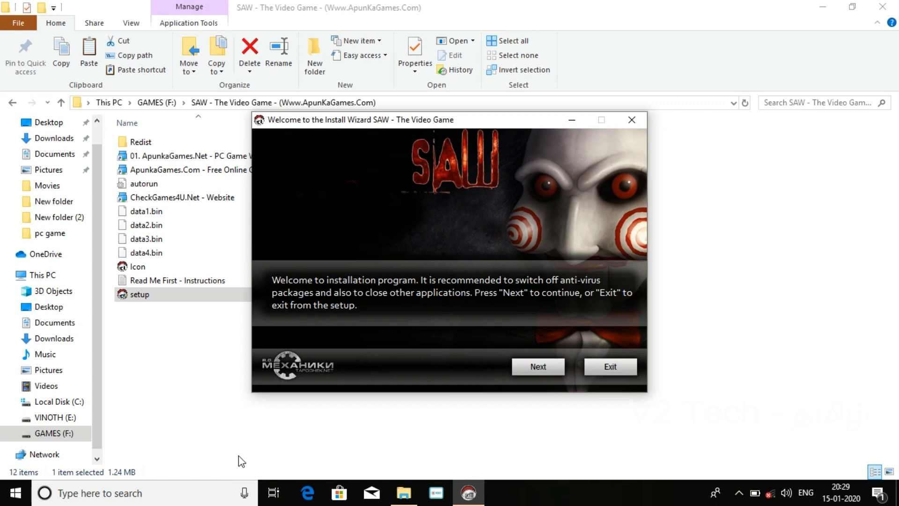
mouse_move(512, 303)
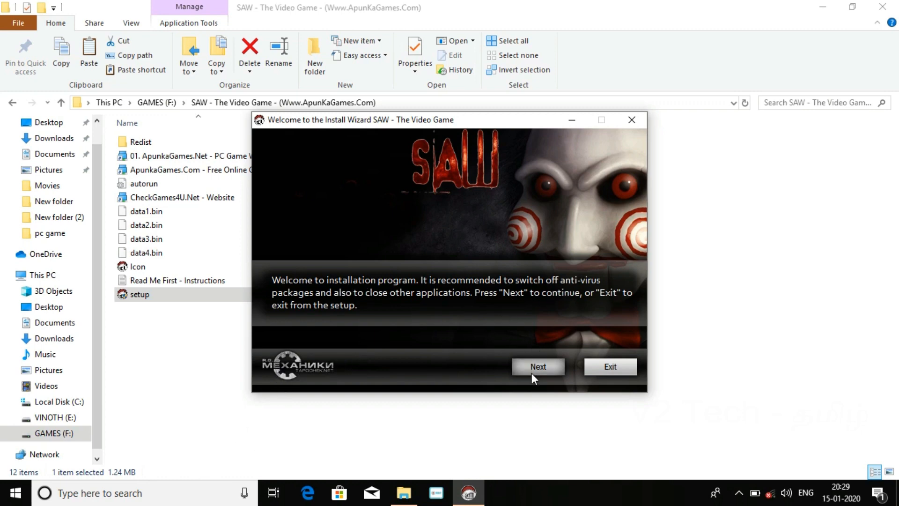
Set the install folder to 'SAW - The Video Game' on GAMES (F:) and proceed
left_click(537, 366)
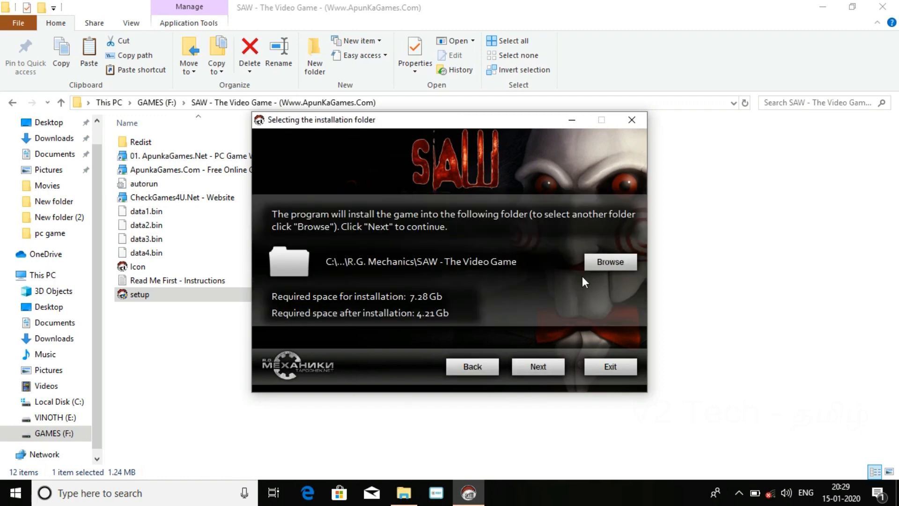
left_click(610, 262)
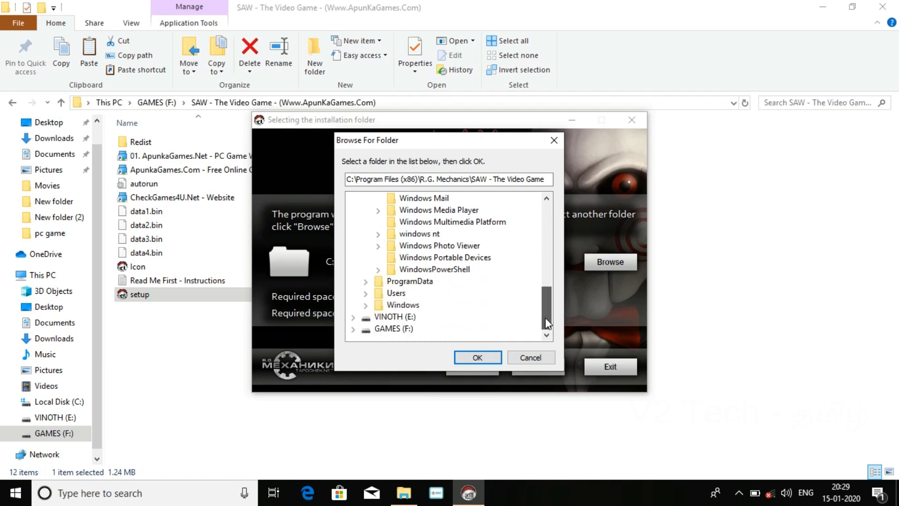
left_click(393, 328)
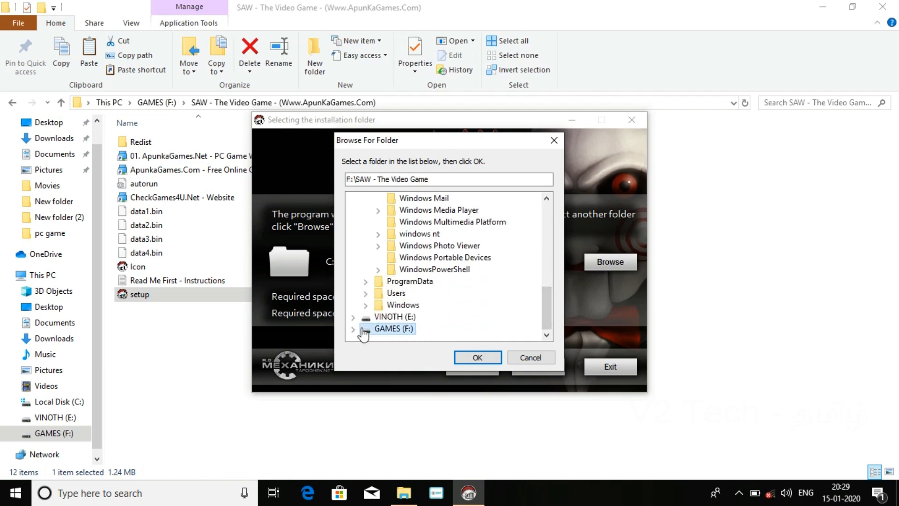
left_click(354, 327)
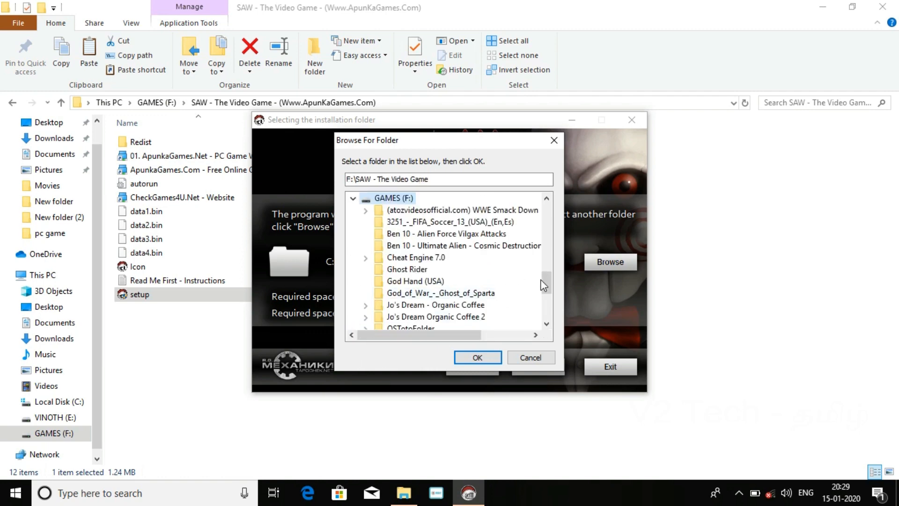
scroll("down", 3)
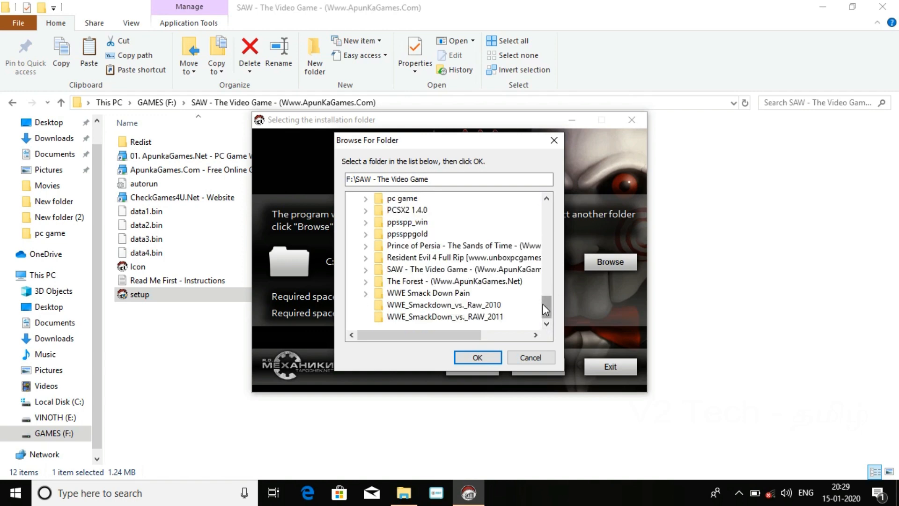
left_click(462, 270)
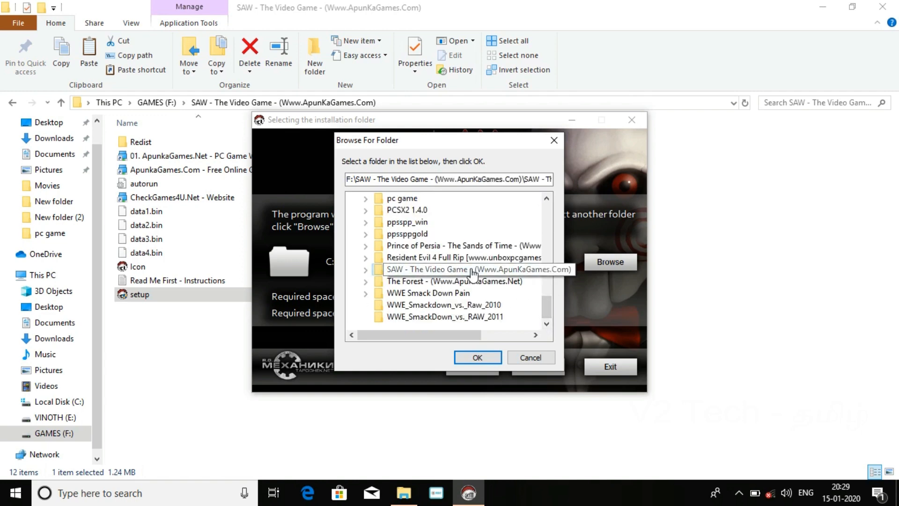
left_click(477, 357)
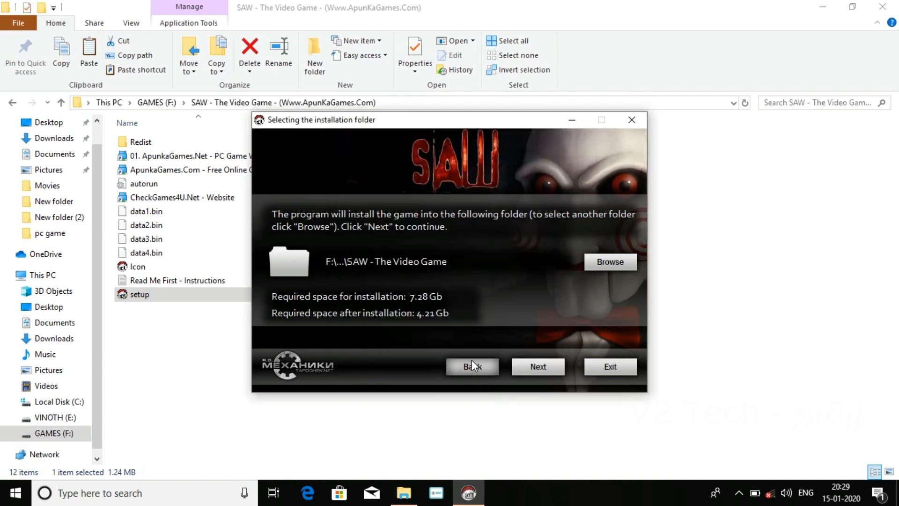
left_click(537, 366)
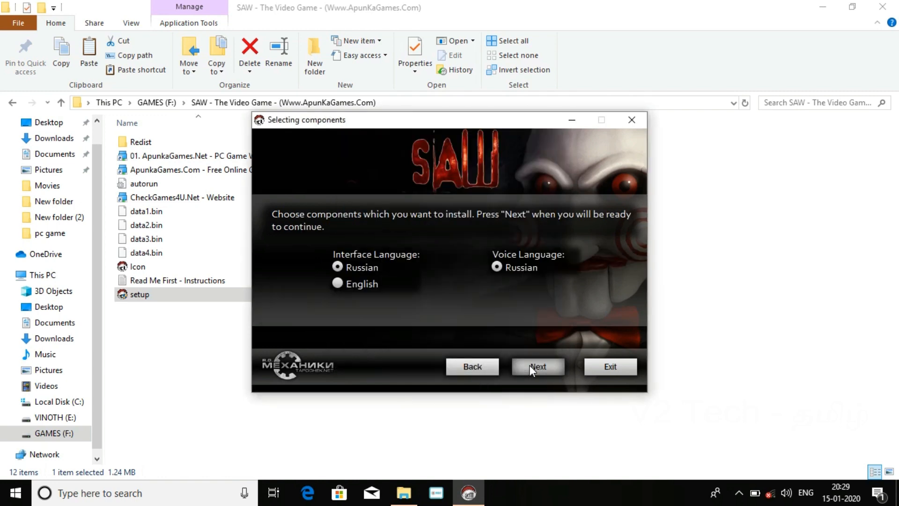
mouse_move(350, 296)
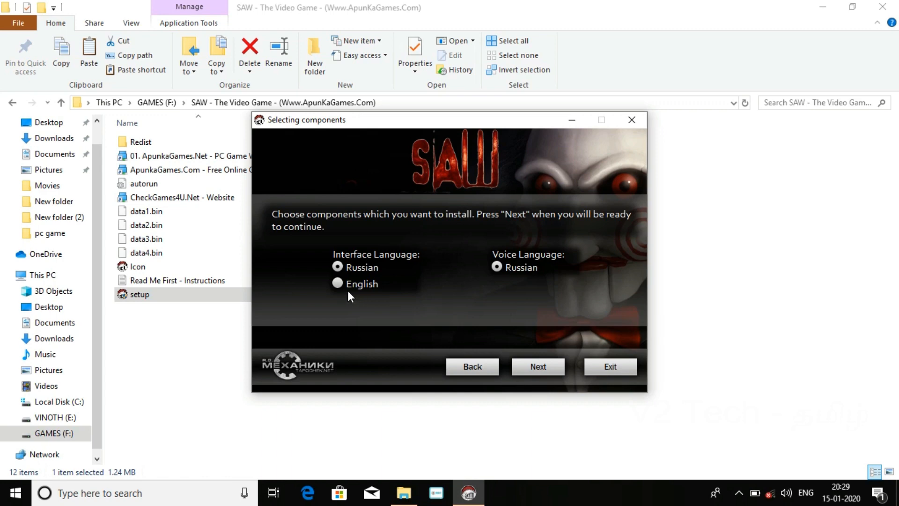
Choose English as the installer's interface language
left_click(337, 283)
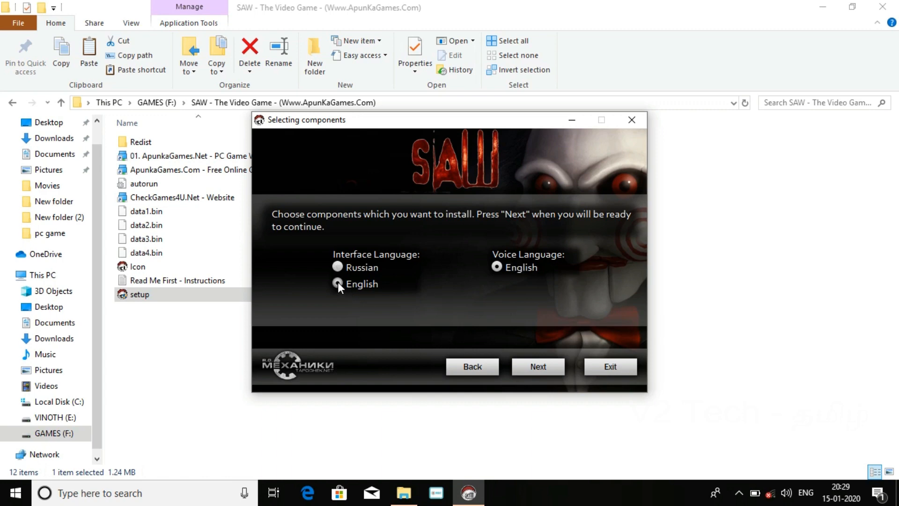
left_click(337, 283)
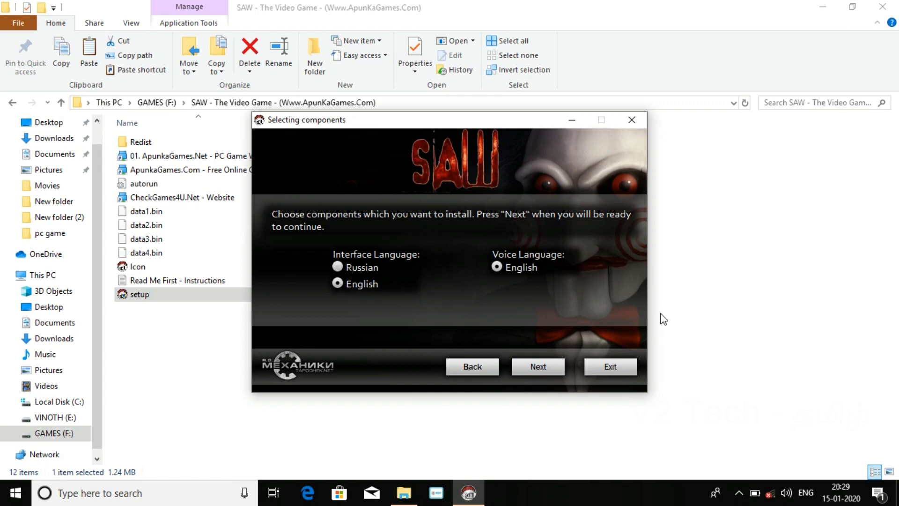
left_click(537, 366)
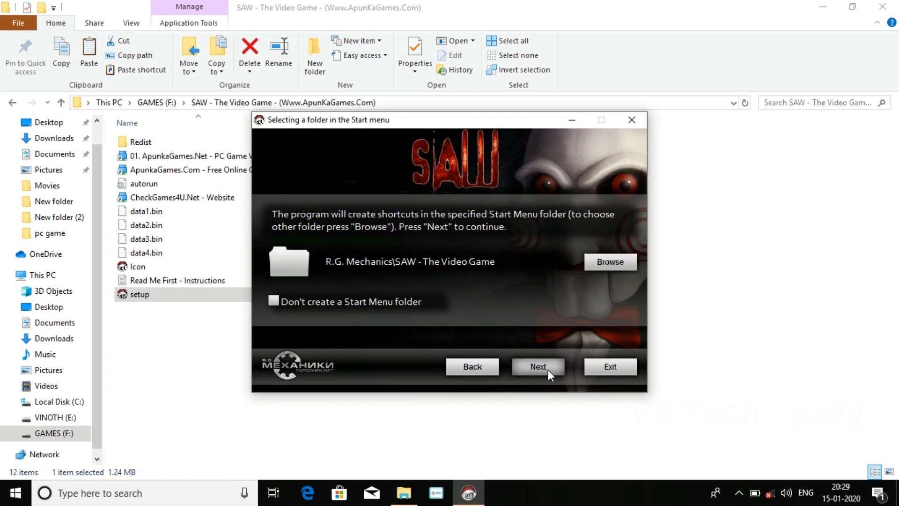
mouse_move(367, 318)
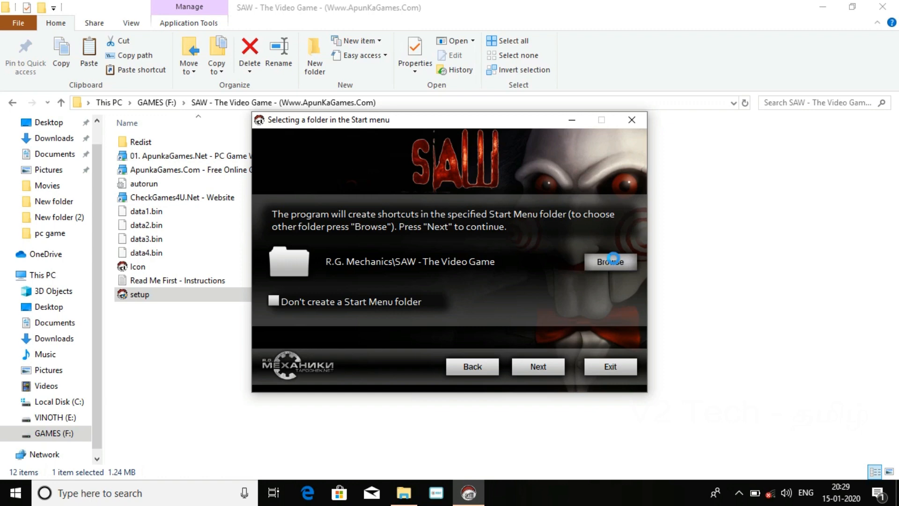
Keep the default Start Menu folder and advance to additional tasks
left_click(610, 262)
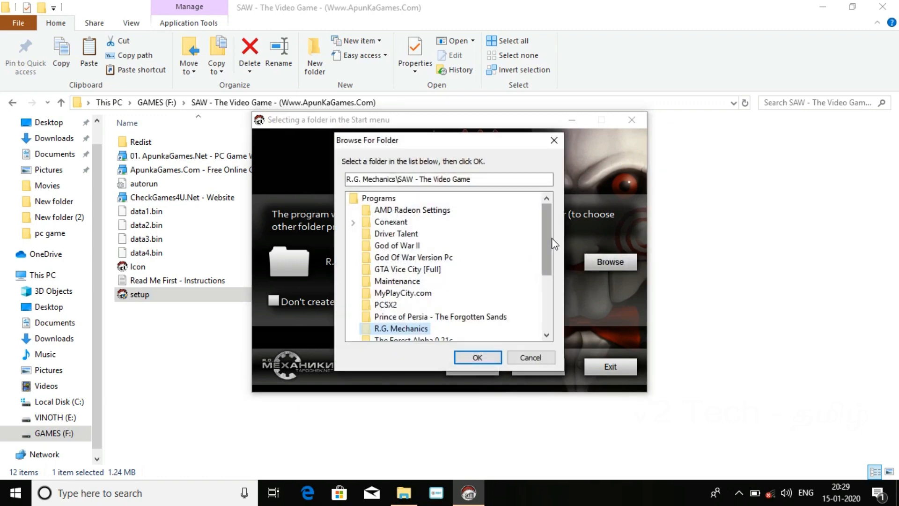
scroll("down", 3)
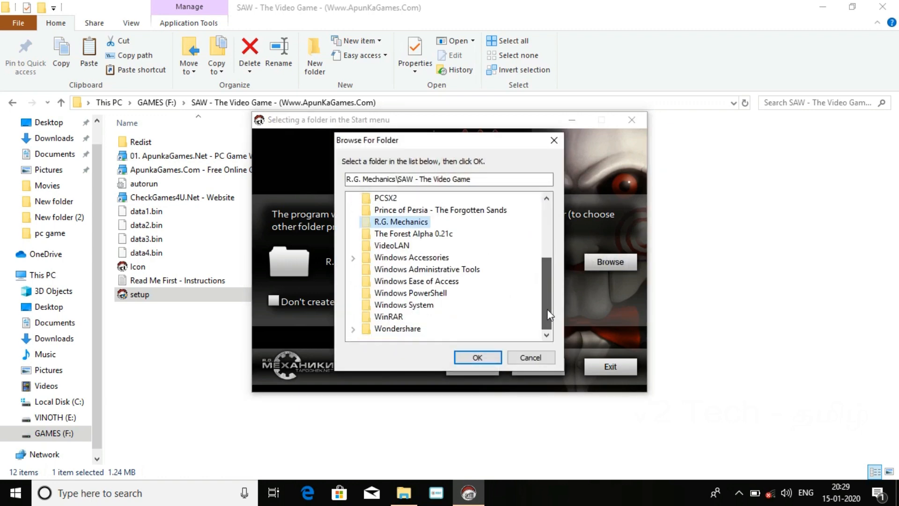
scroll("up", 3)
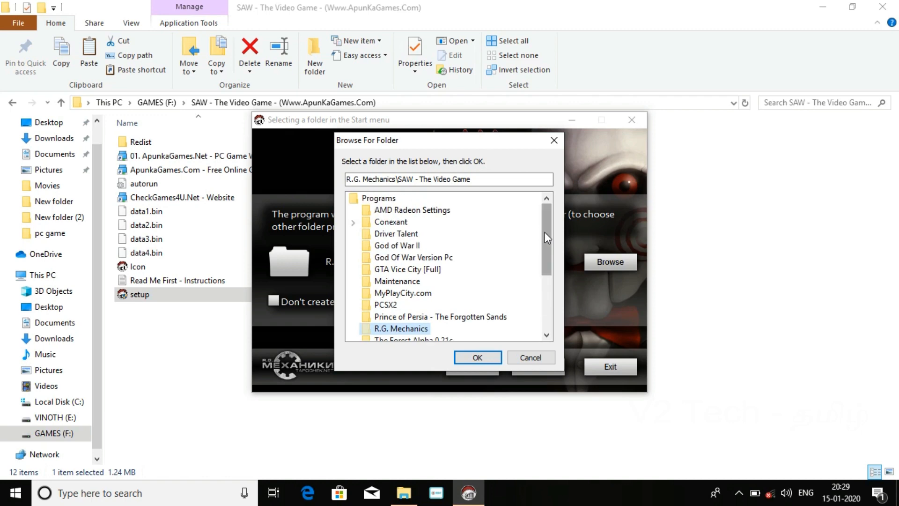
mouse_move(550, 155)
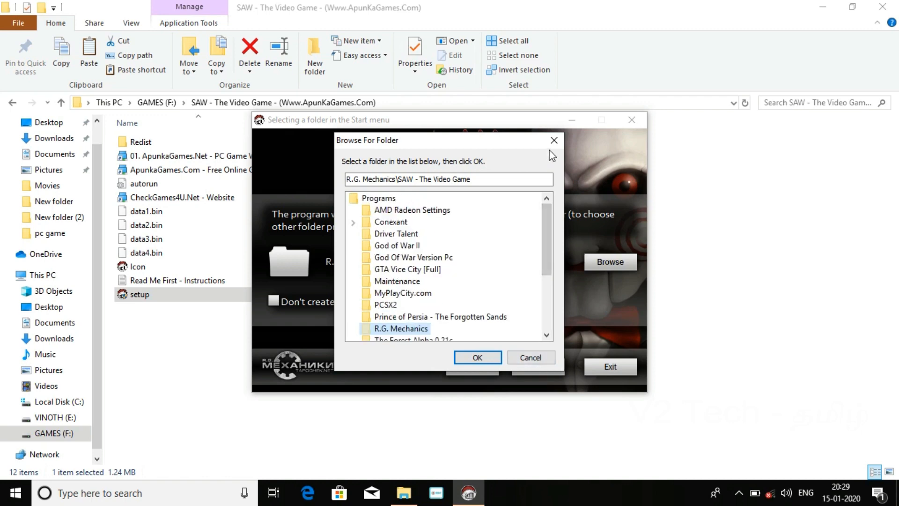
left_click(477, 357)
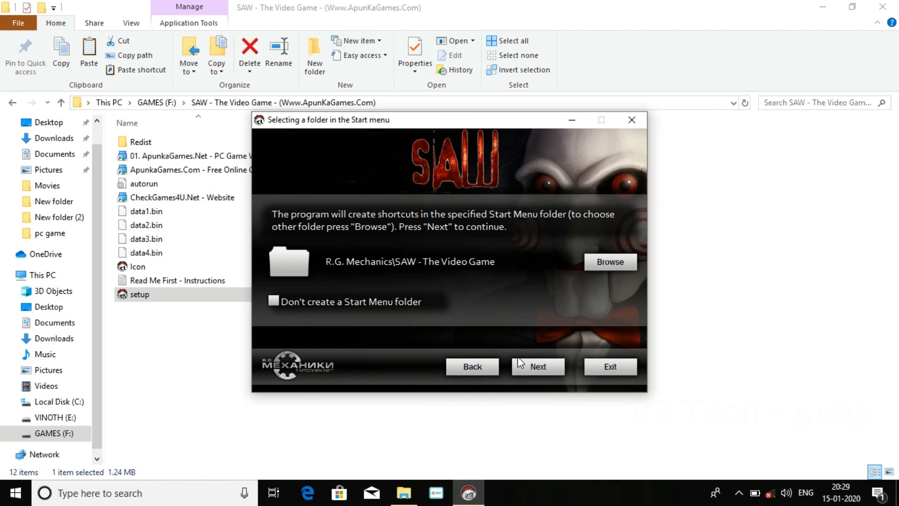
left_click(537, 366)
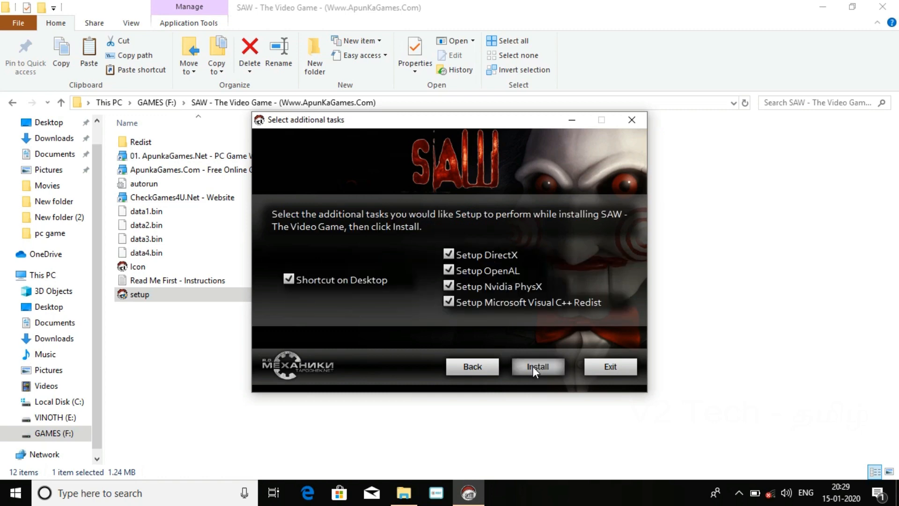
Install with all additional tasks checked, then close the finished wizard
left_click(537, 366)
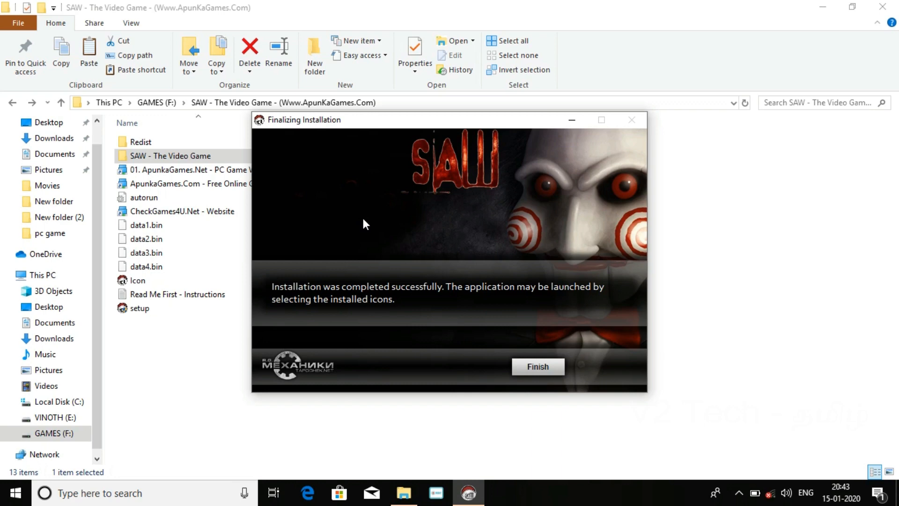
mouse_move(458, 300)
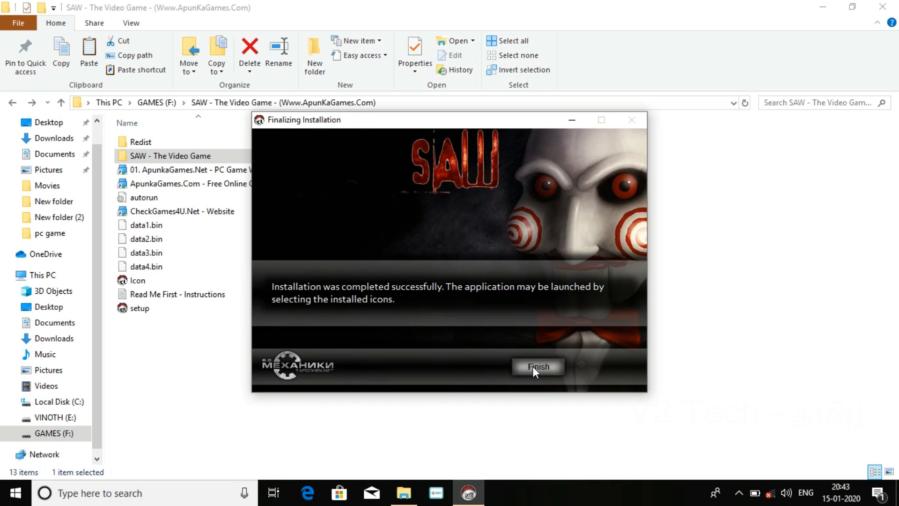
left_click(537, 366)
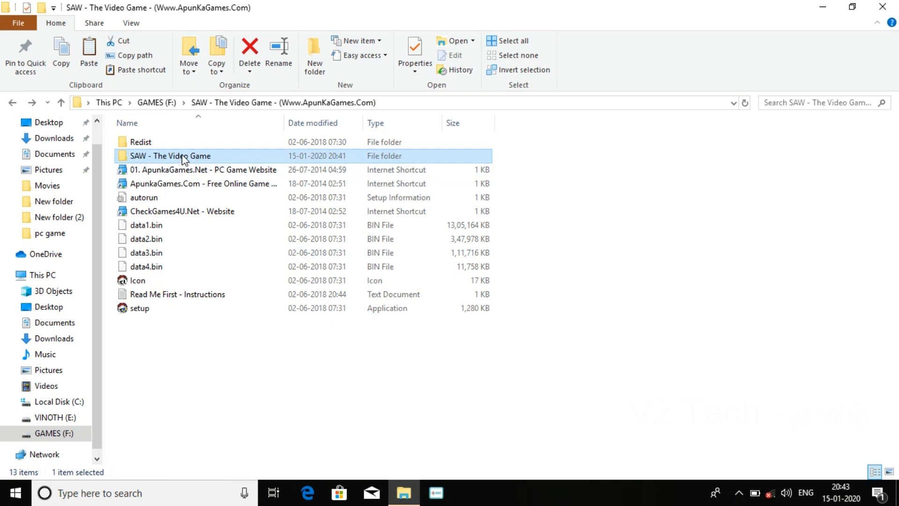
Open 'SAW - The Video Game' > Binaries and run SawGame.exe
double_click(170, 155)
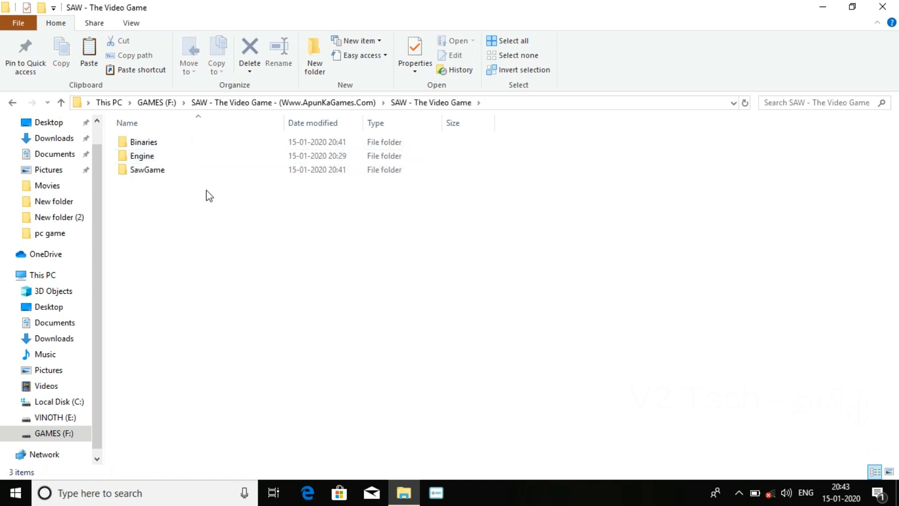
left_click(143, 141)
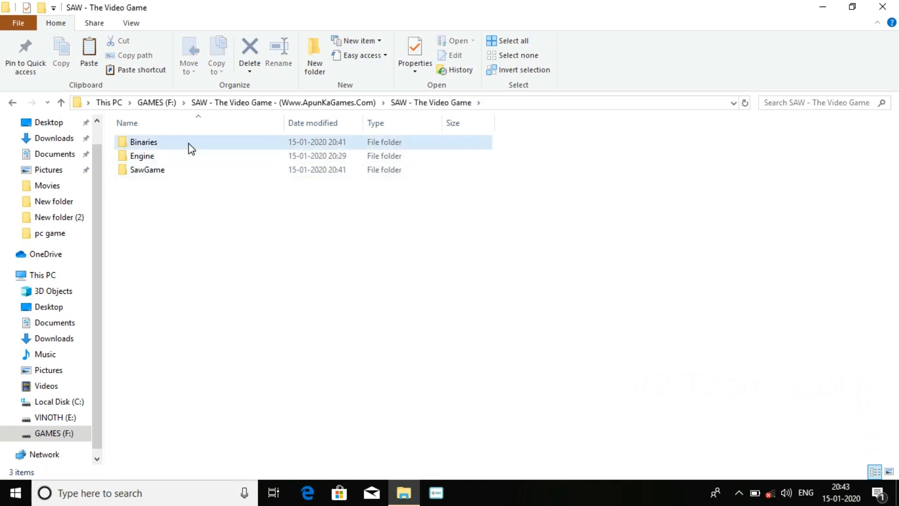
double_click(143, 142)
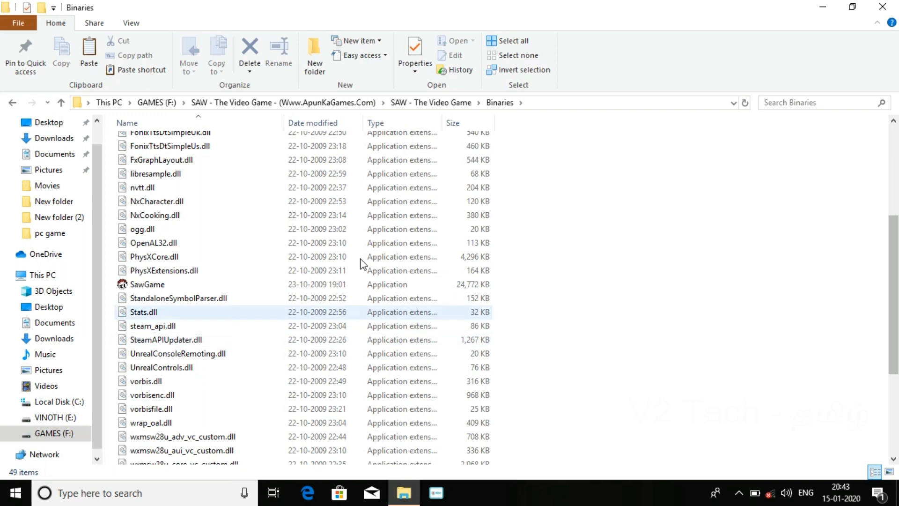
left_click(147, 284)
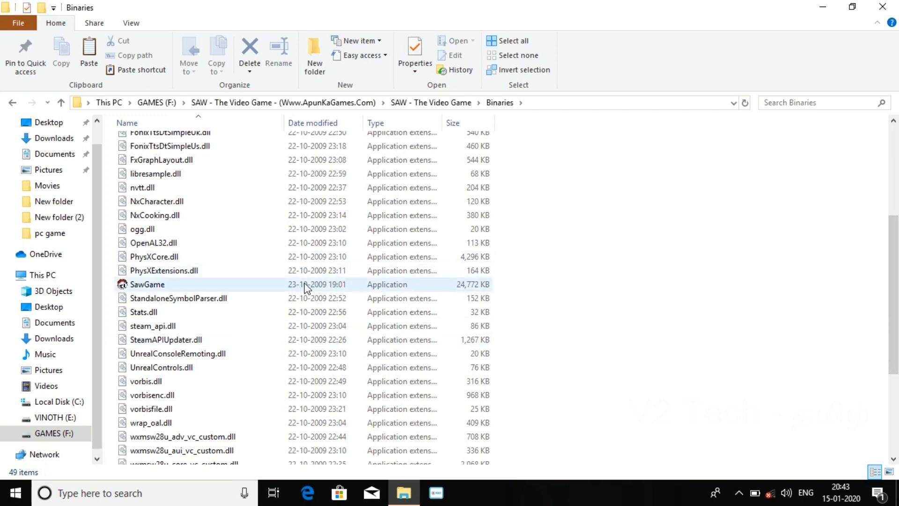
left_click(147, 284)
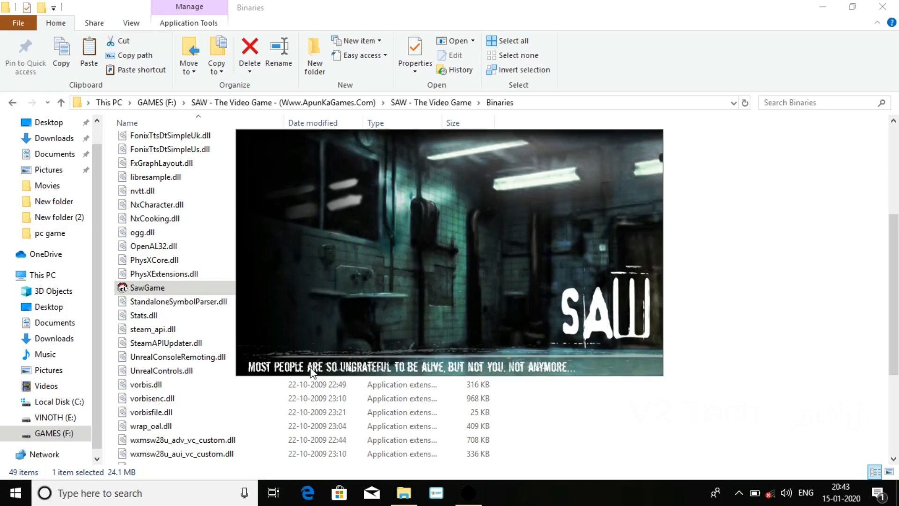
double_click(147, 287)
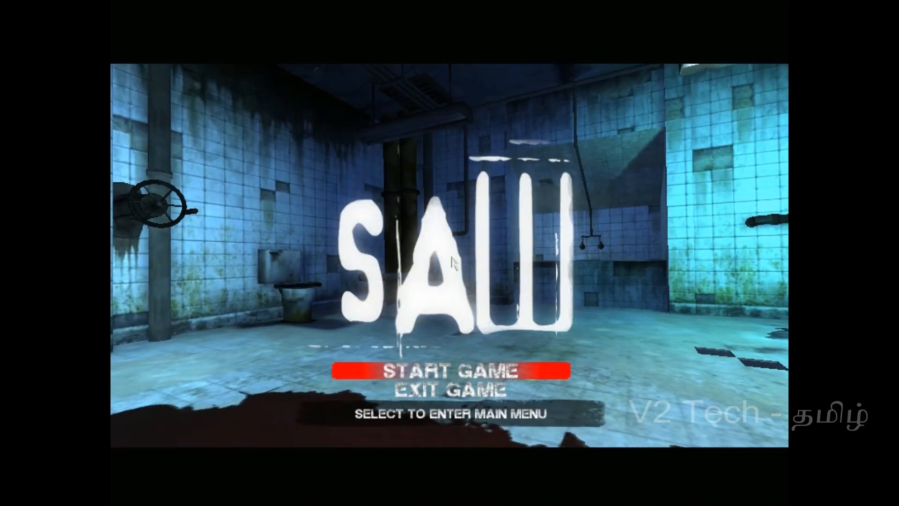